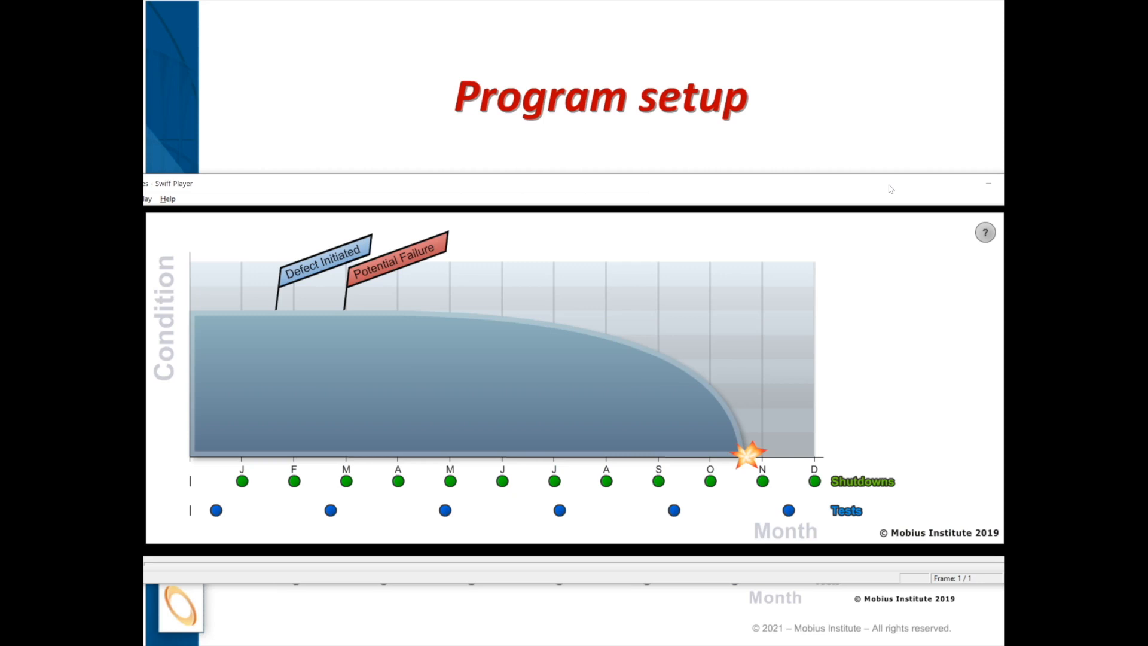
- Drag the first test marker to space tests about three months apart, leaving four tests
click(445, 510)
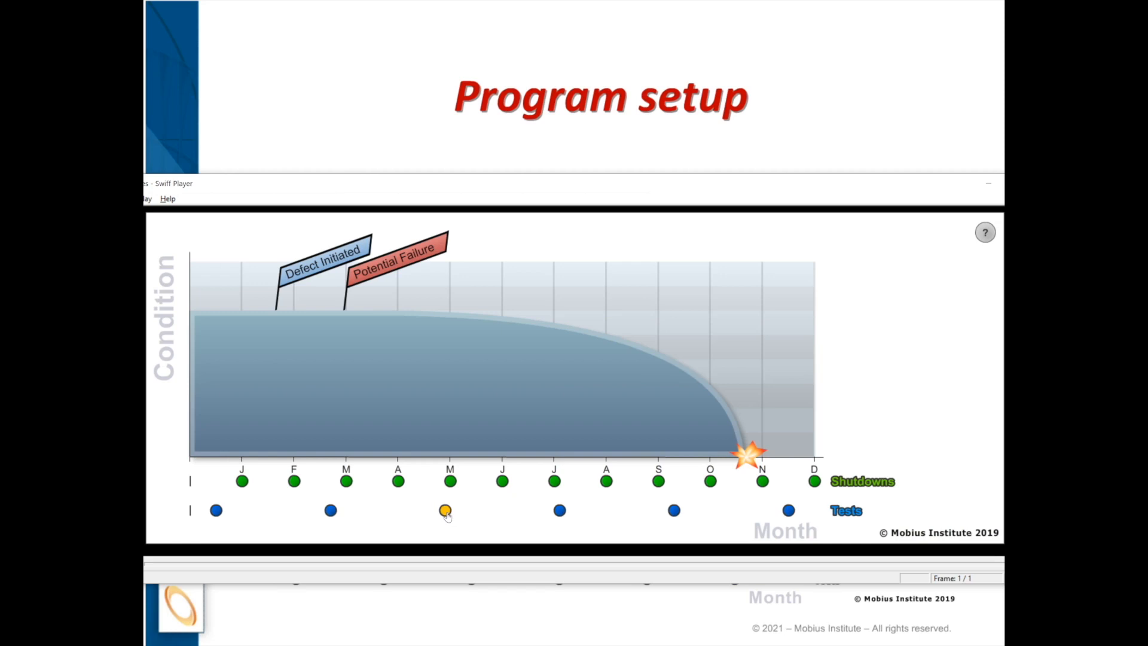
mouse_move(446, 515)
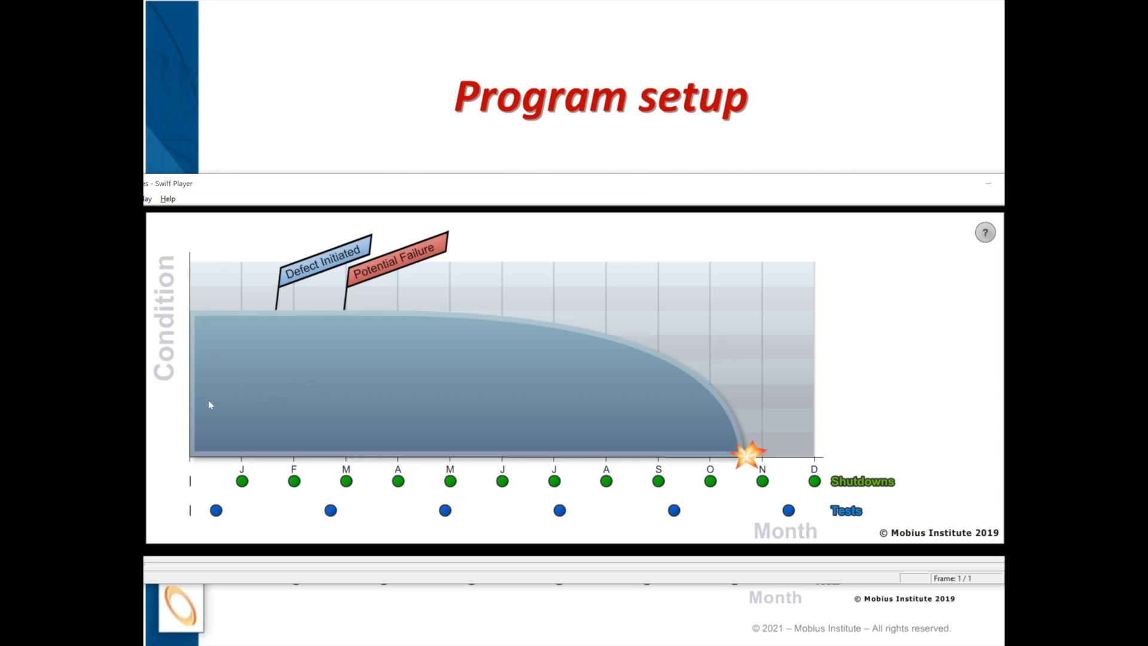
click(215, 510)
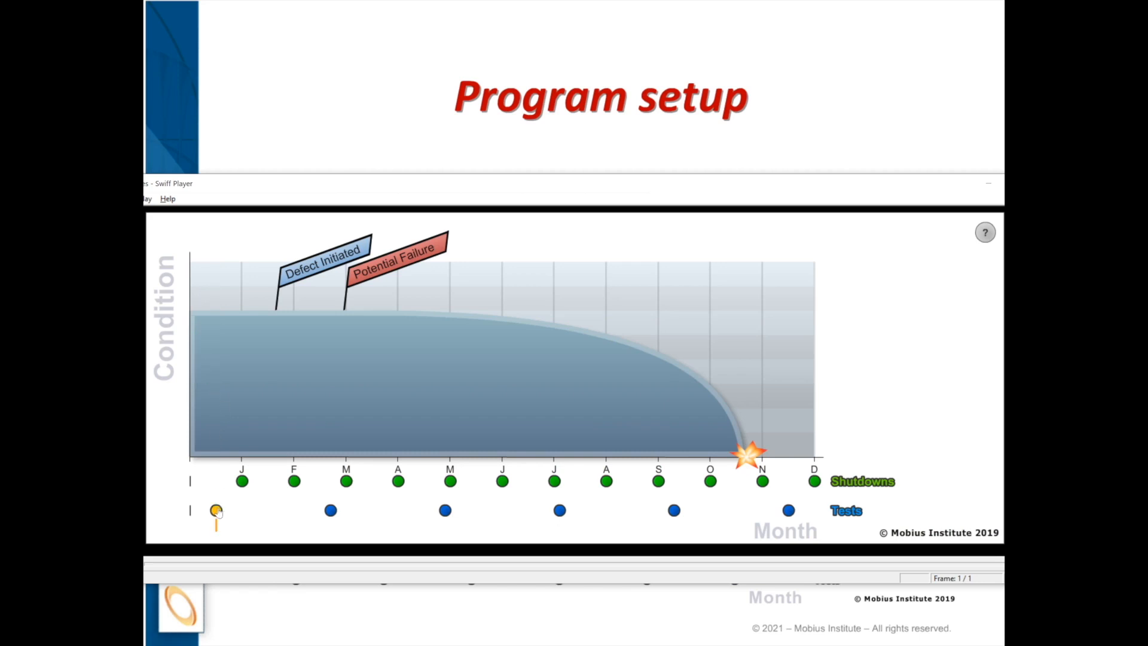
click(216, 510)
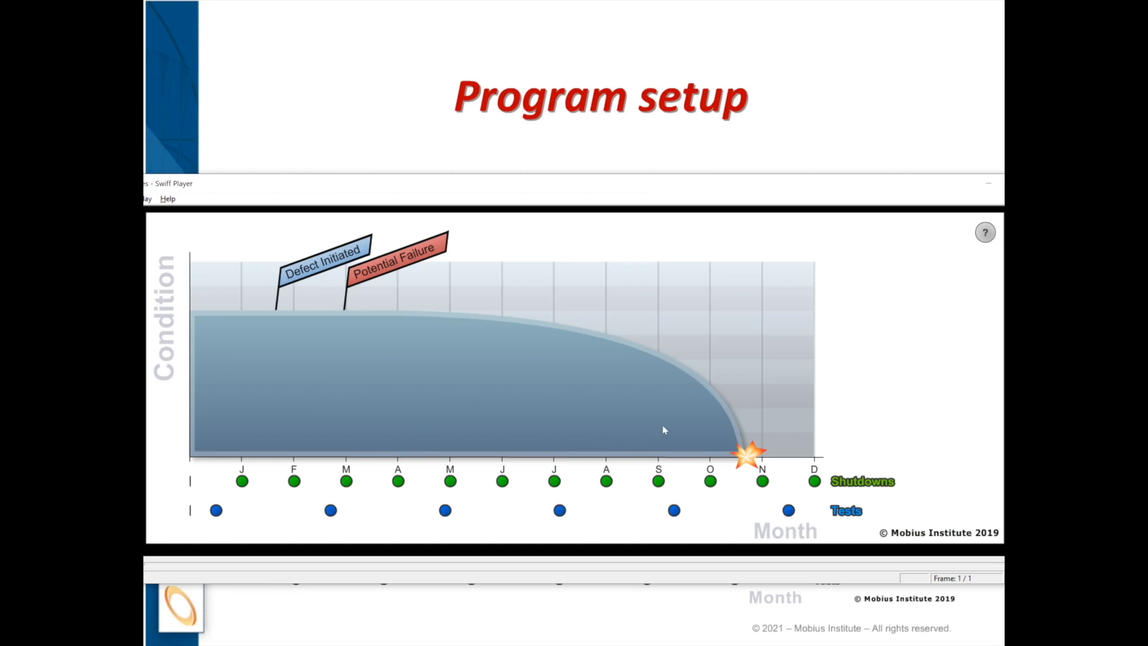
mouse_move(654, 420)
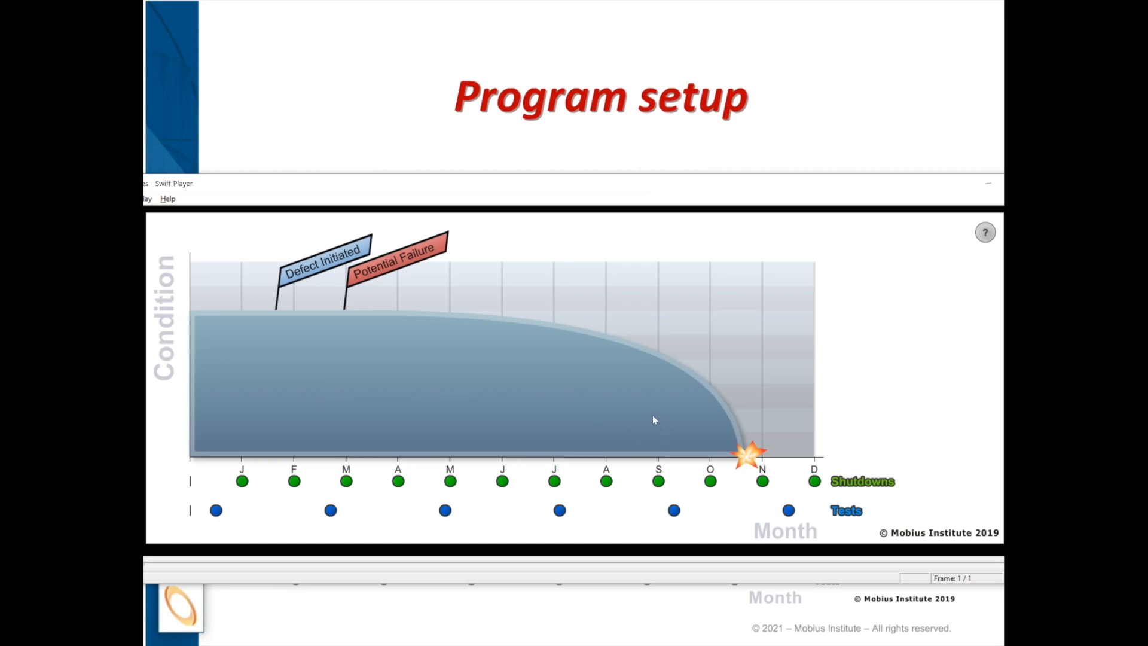
drag(216, 525, 331, 525)
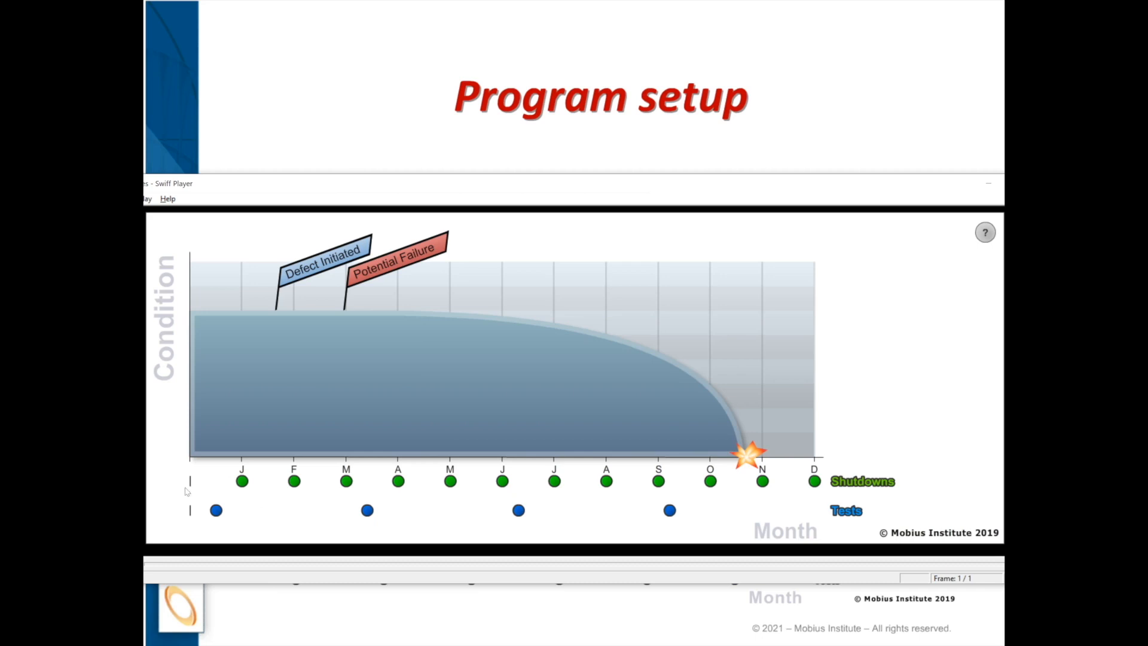
- Stretch the shutdown interval to slightly longer than monthly, giving about ten shutdowns
drag(189, 496, 244, 496)
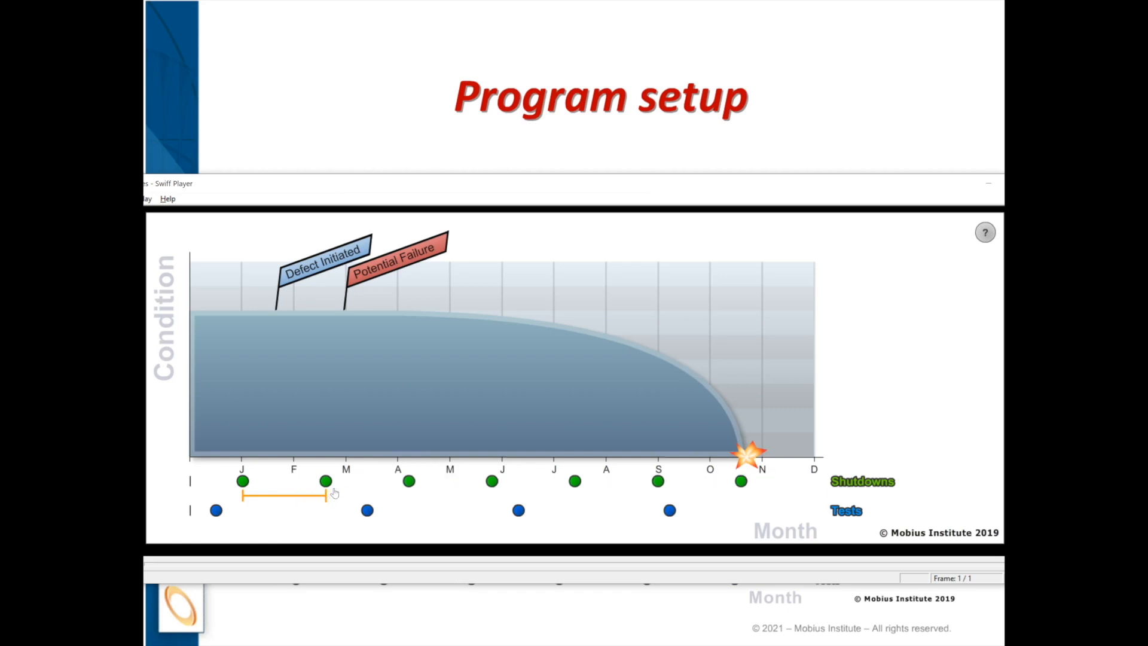
drag(326, 481, 542, 481)
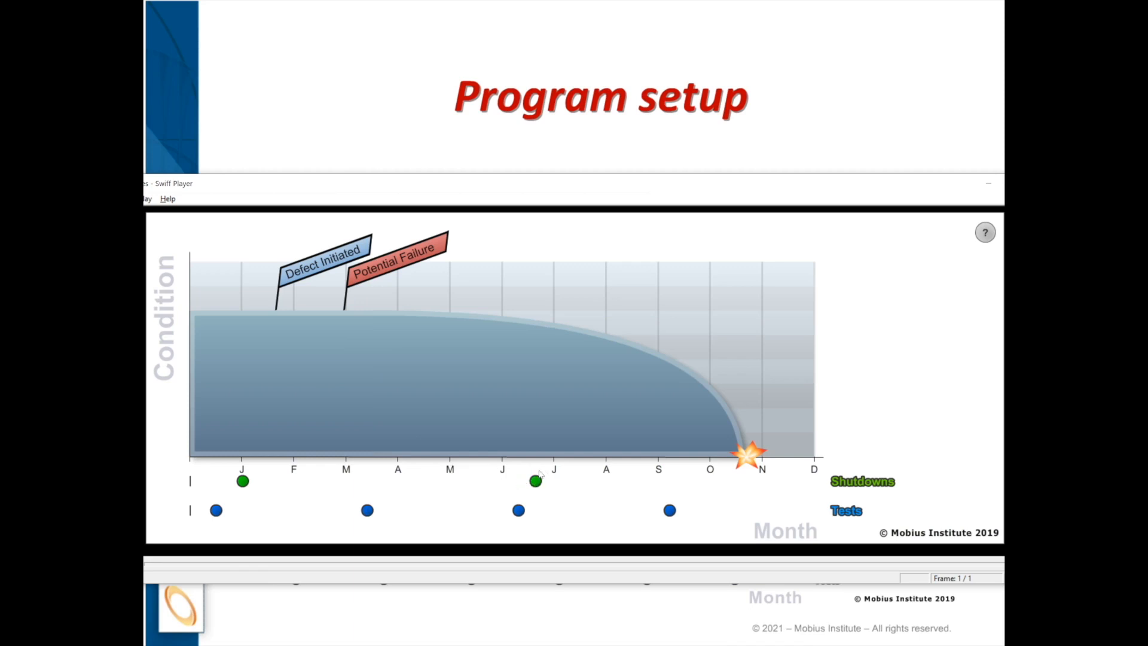
mouse_move(879, 467)
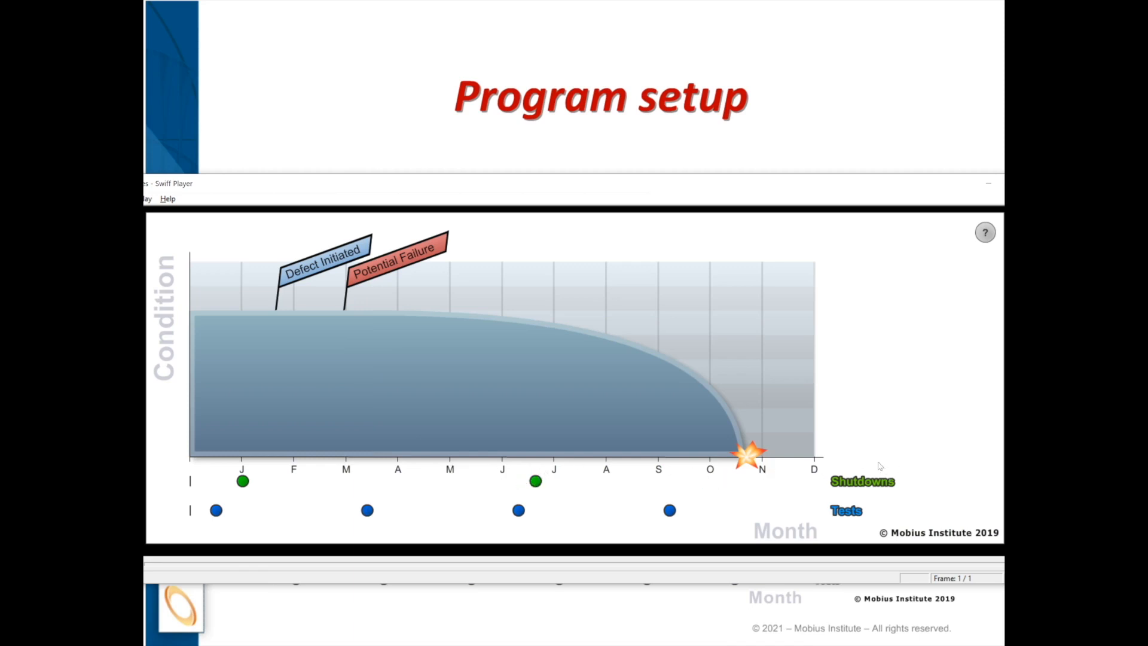
click(536, 480)
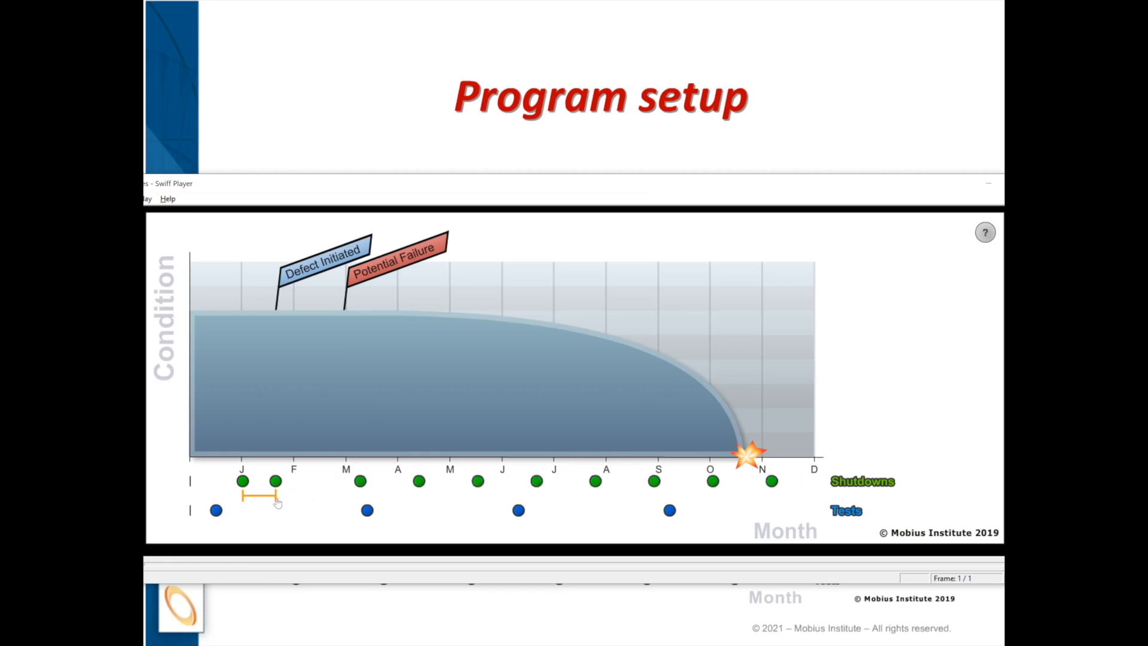
- Widen shutdown spacing to roughly every two and a half months, five per year
click(307, 481)
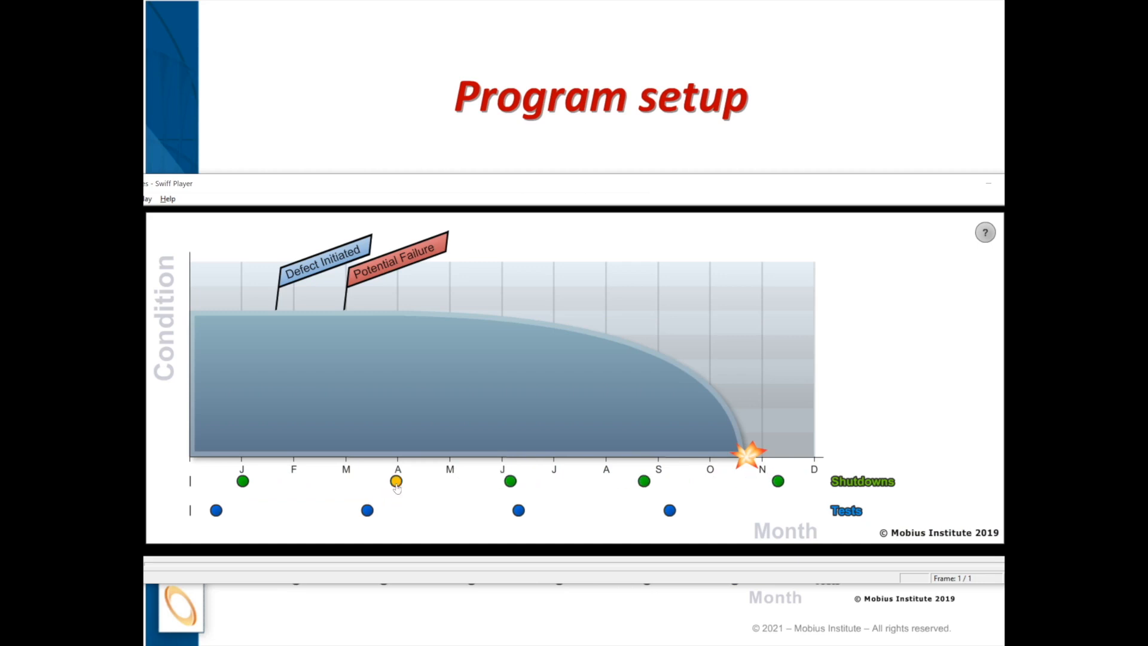
click(396, 480)
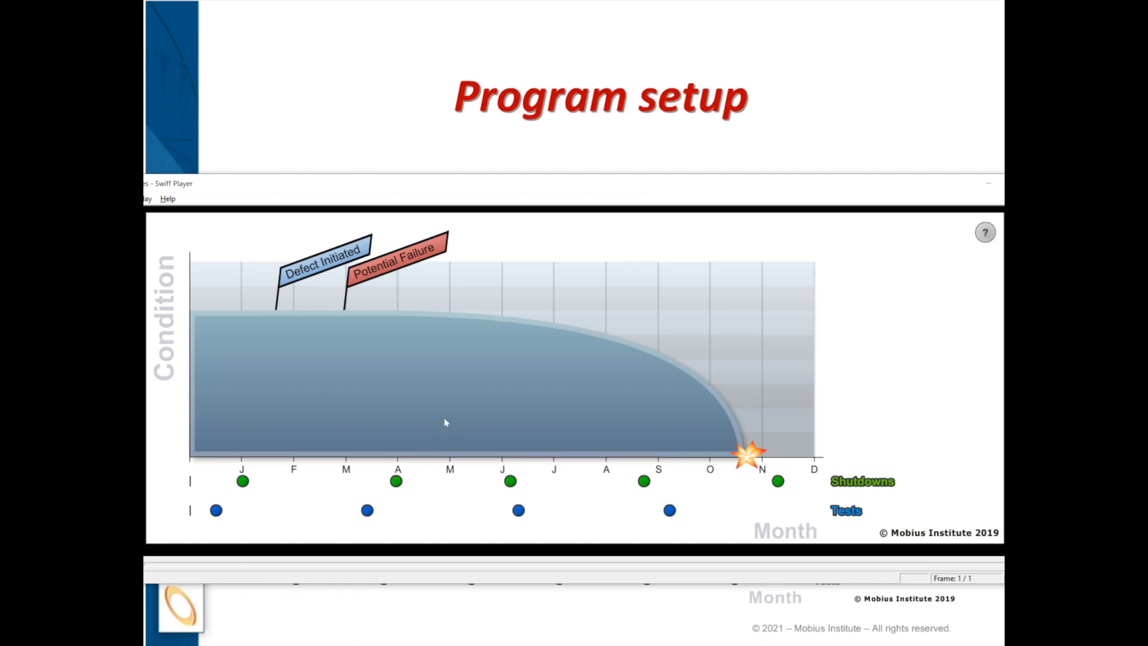
mouse_move(448, 397)
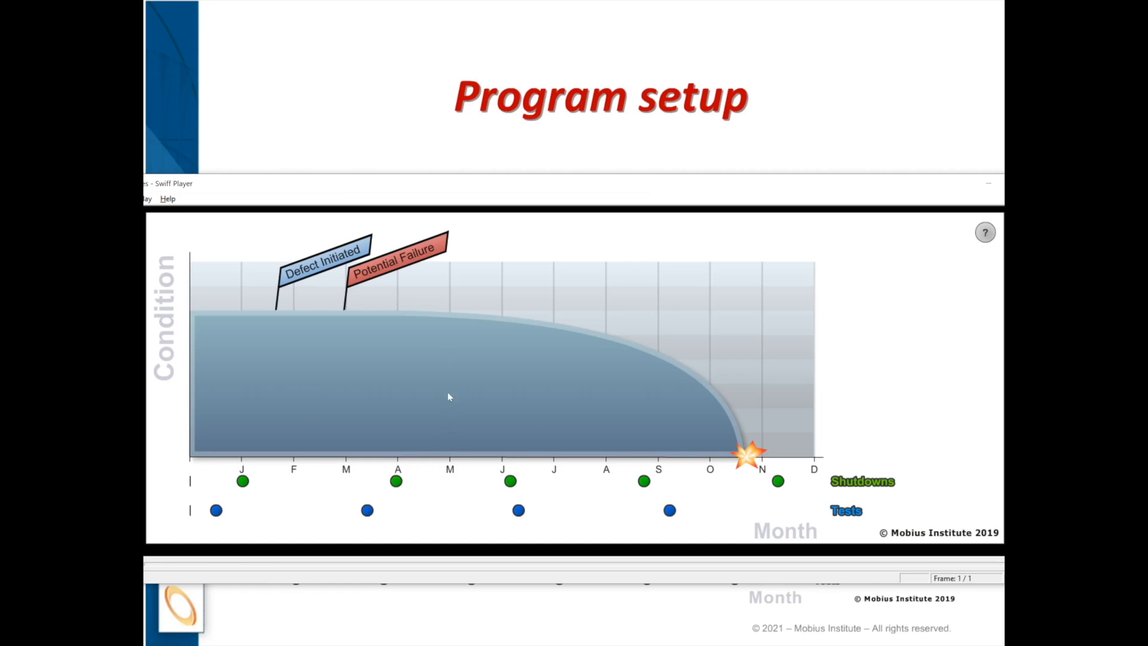
mouse_move(451, 416)
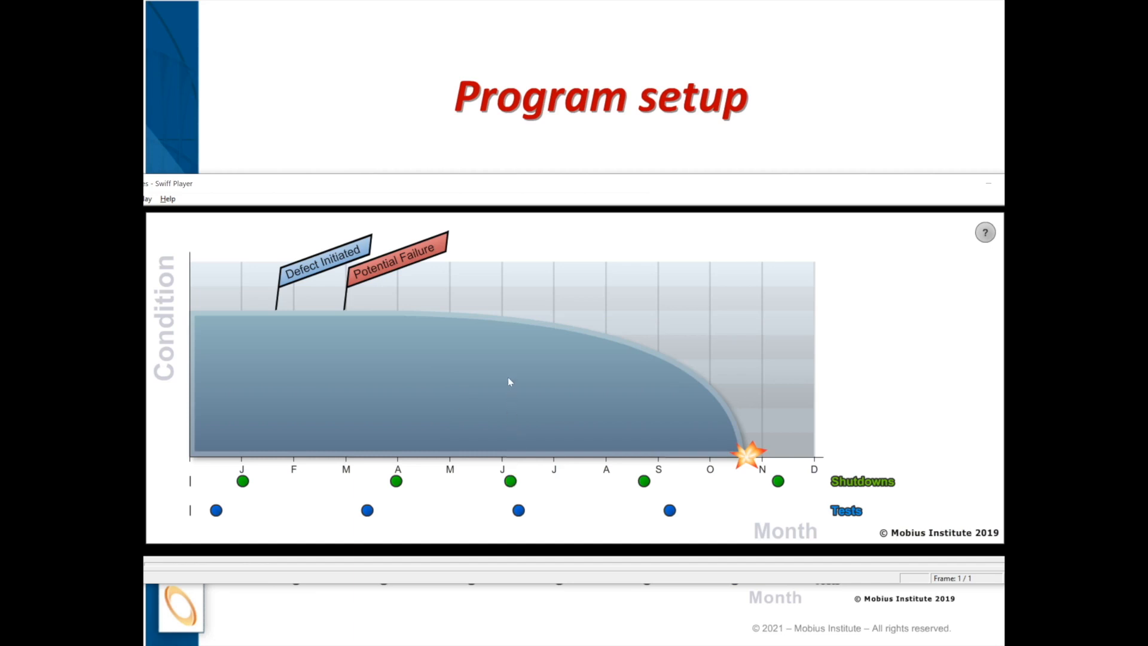
mouse_move(509, 371)
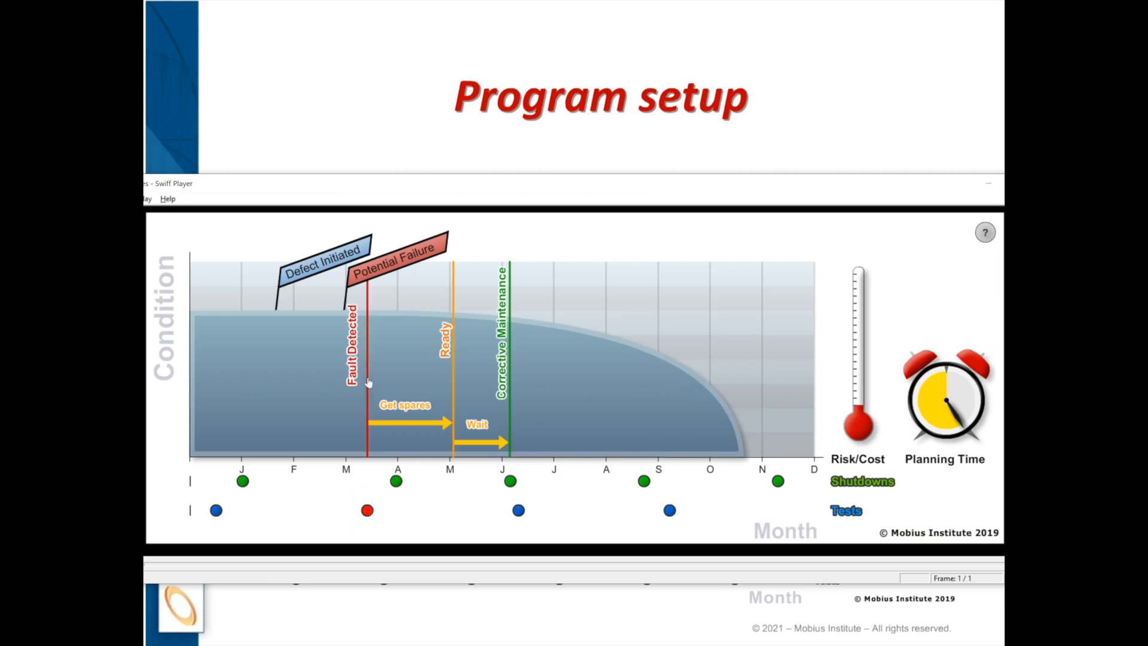
mouse_move(392, 264)
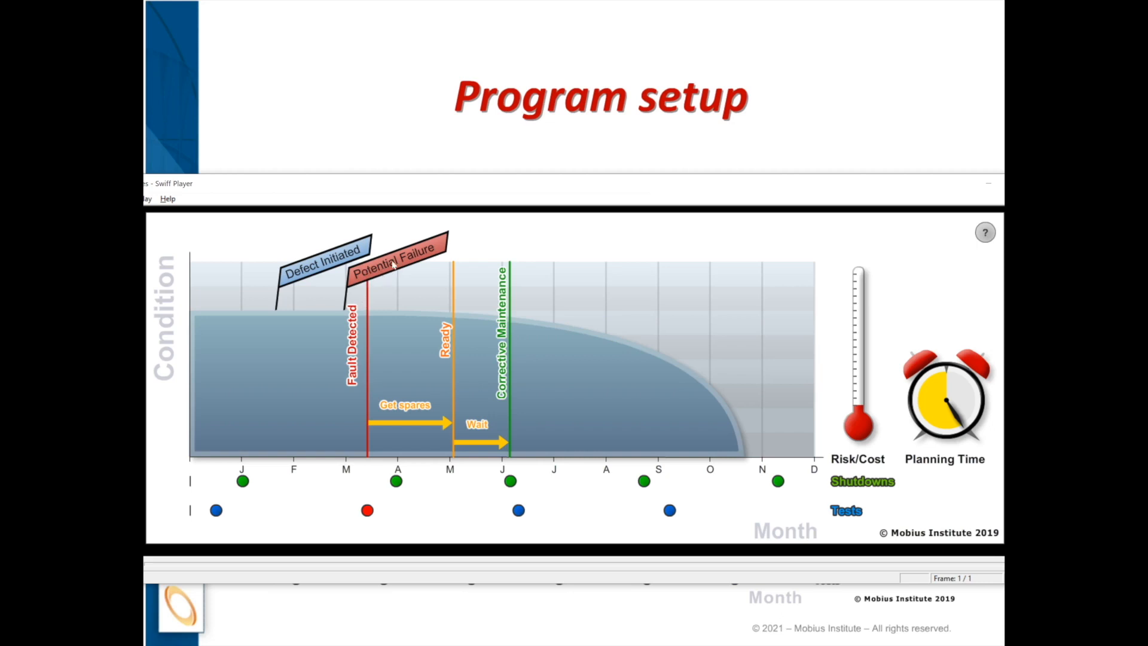
mouse_move(382, 353)
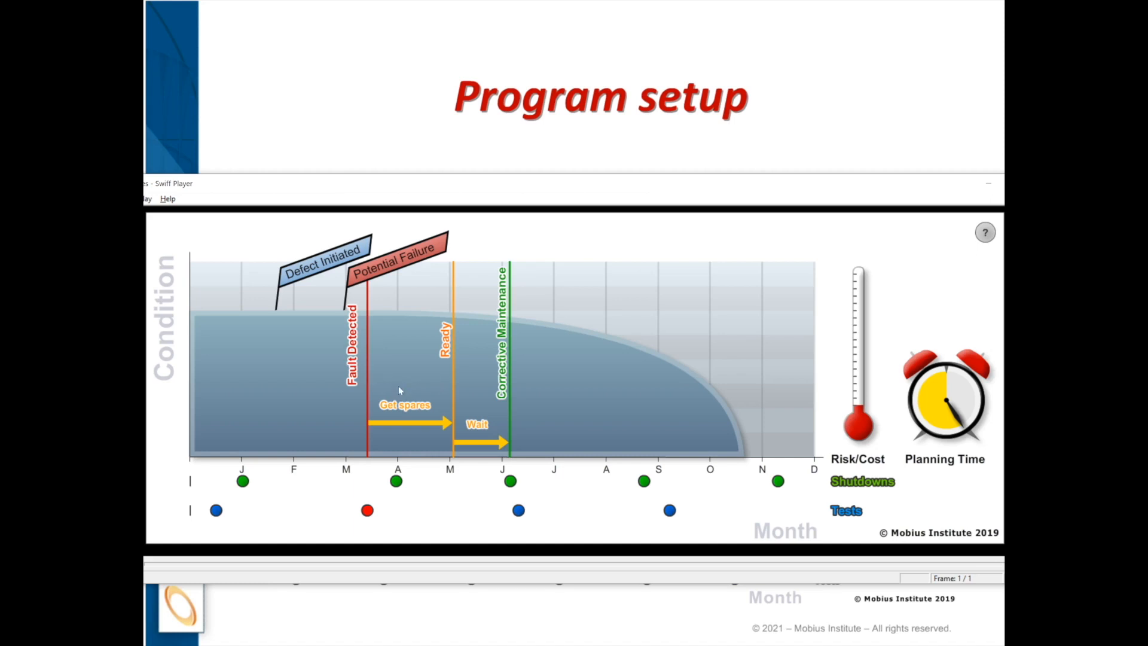
mouse_move(401, 373)
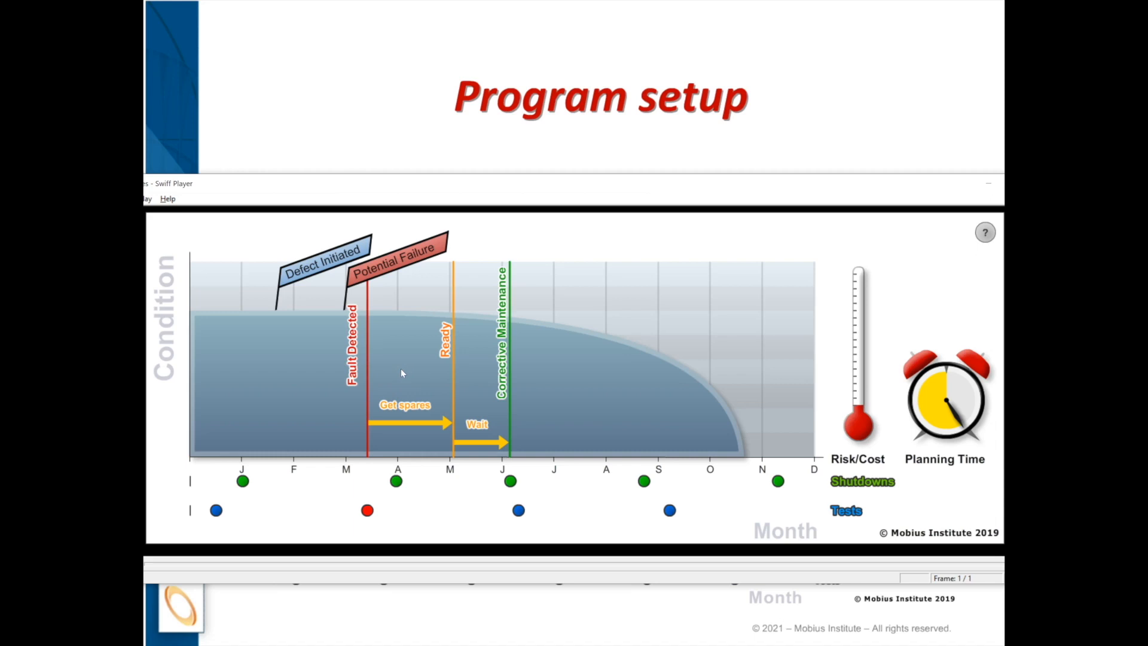
mouse_move(414, 373)
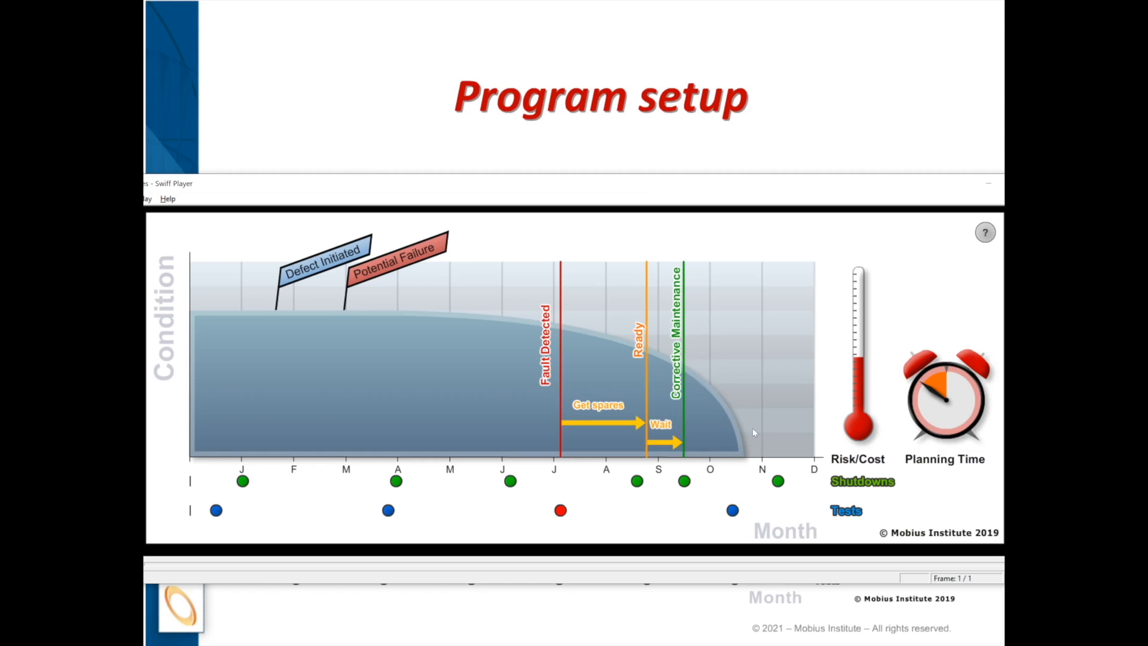
mouse_move(743, 457)
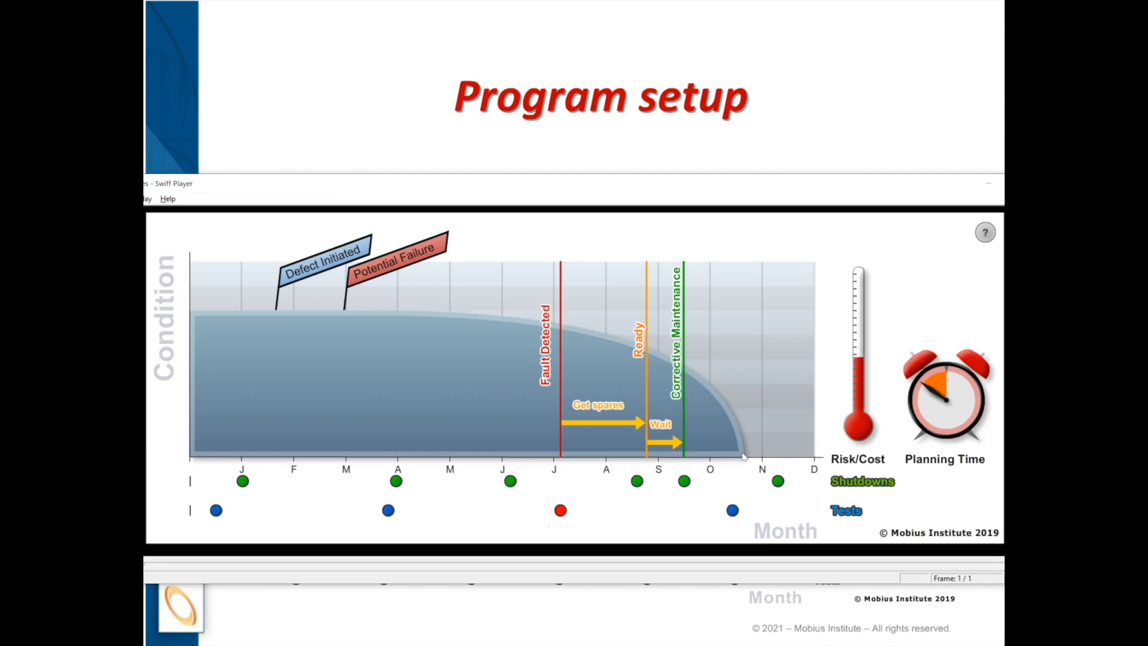
mouse_move(560, 326)
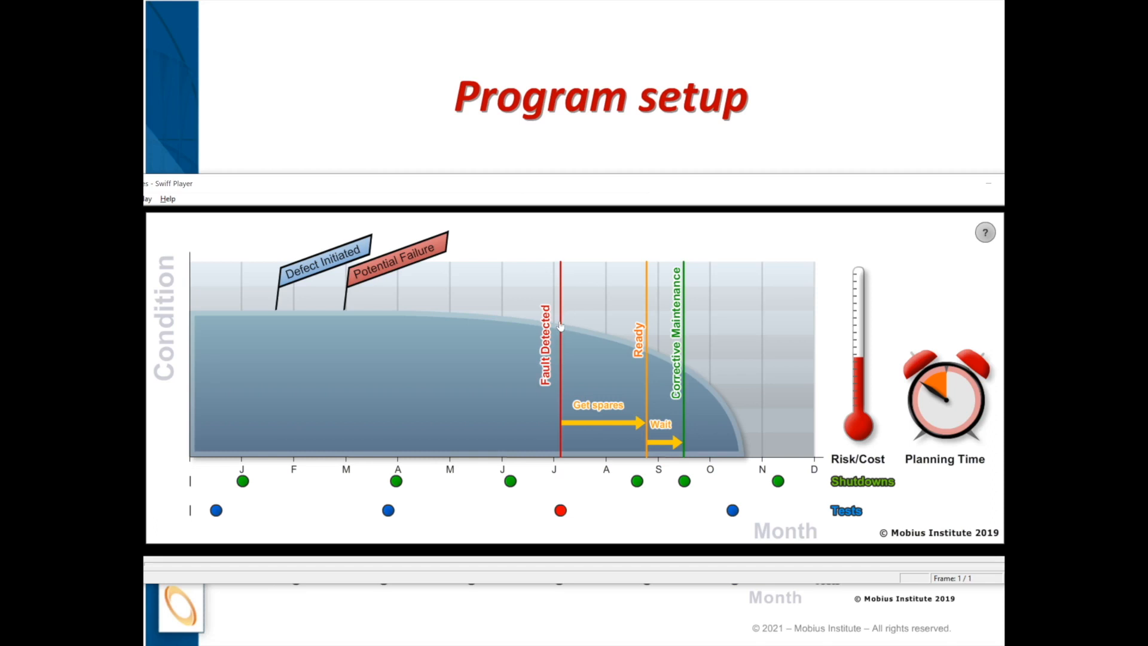
mouse_move(563, 353)
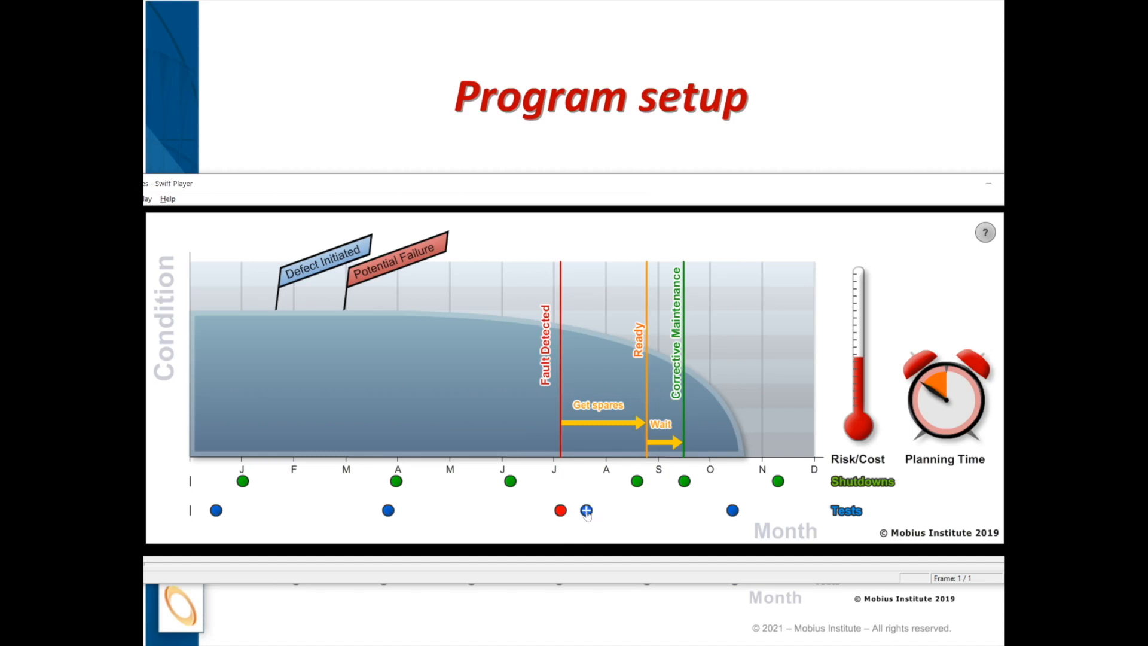
- Add an extra test point in late July on the Tests row
click(586, 510)
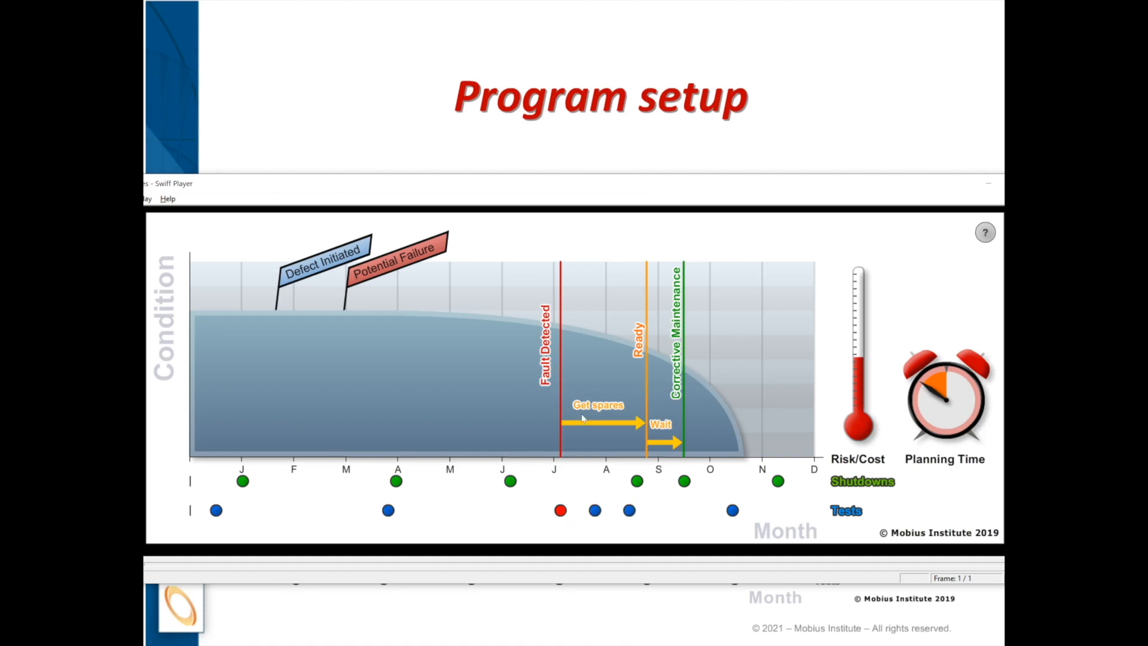